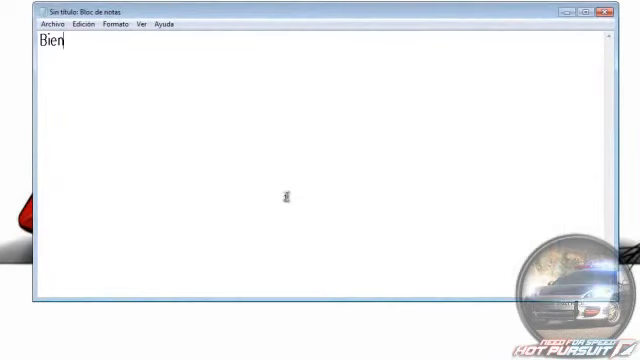
Step: Write the greeting 'bienvenidos youtuberos' and introduce himself as YoAmoFerrari15
type("venidos youu")
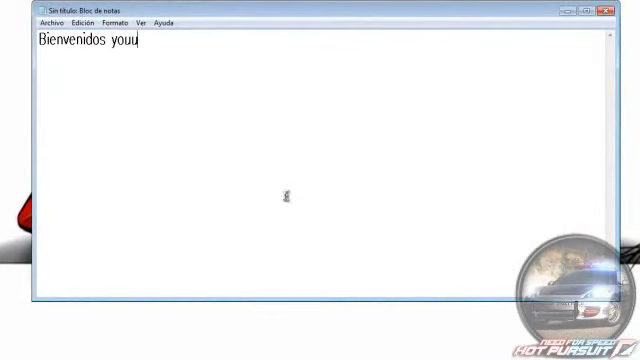
type("tuberos!")
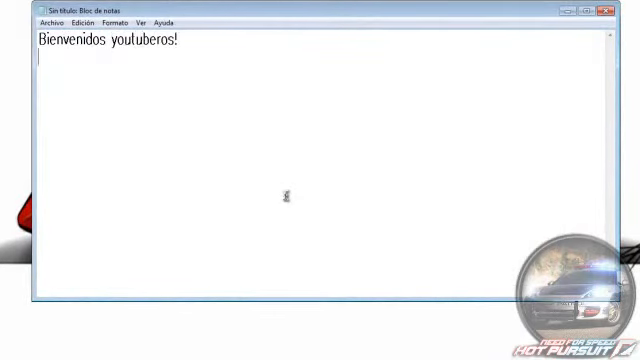
type("yo sy")
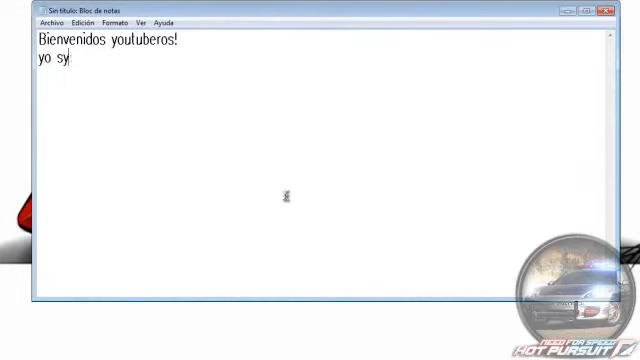
type("oy Y")
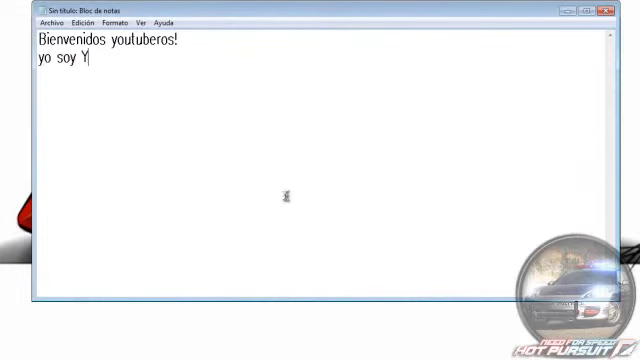
type("oAmoFerrari1")
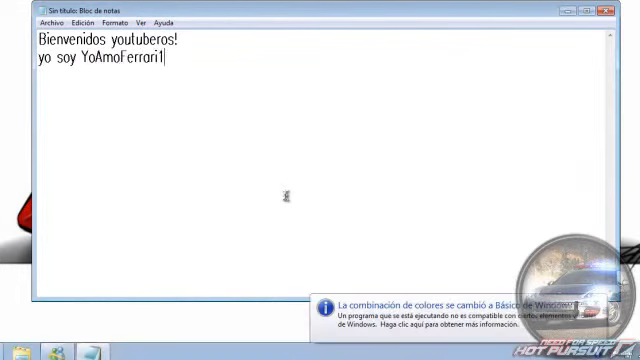
type("5")
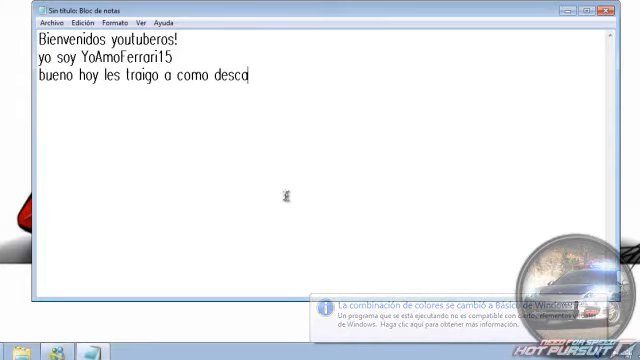
Step: Announce the black cursor download and note the link will be in the video description
type("rgar cursor")
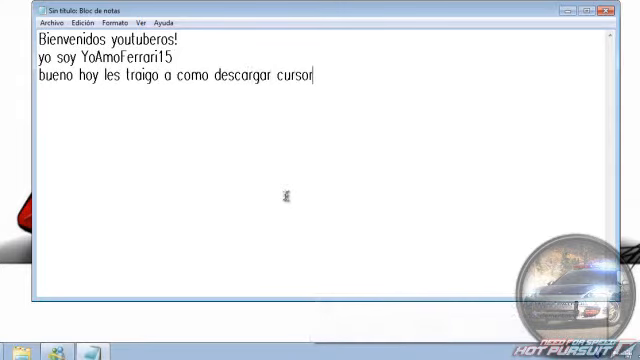
type("black chingon!")
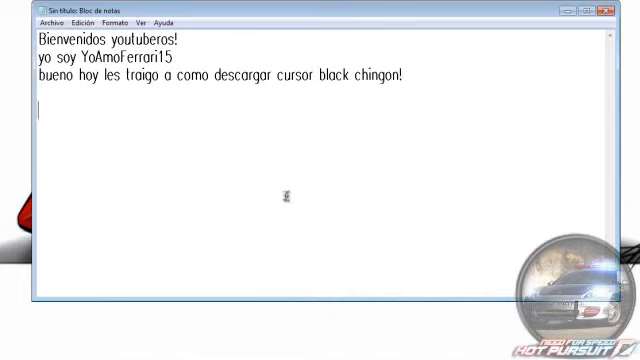
type("bueno muy")
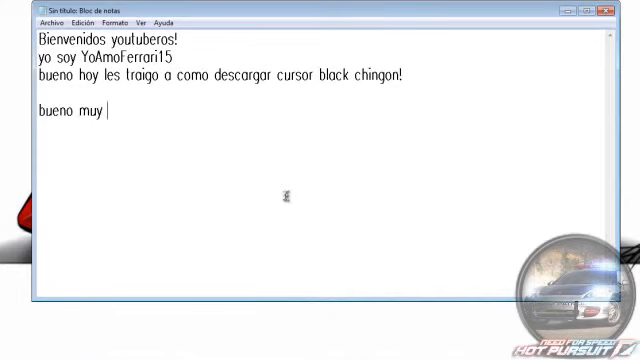
type("chingon XD")
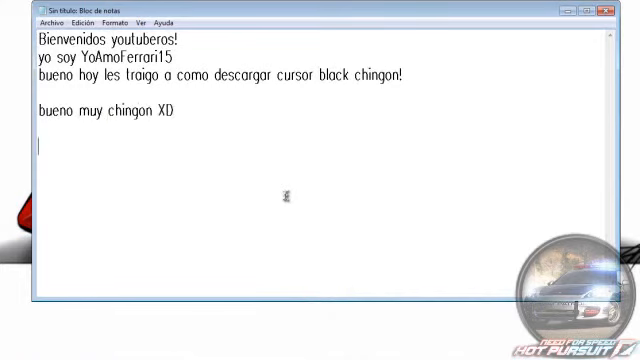
type("bueno entra e")
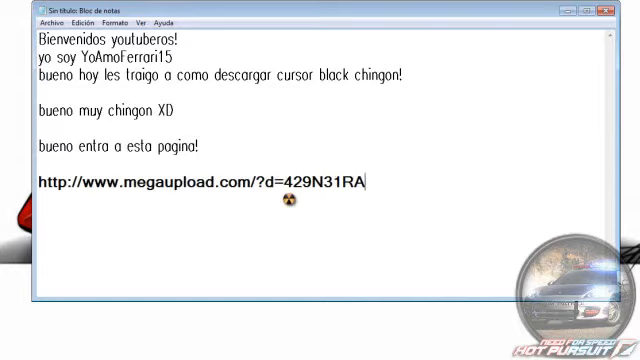
type("lo dejare en la desc")
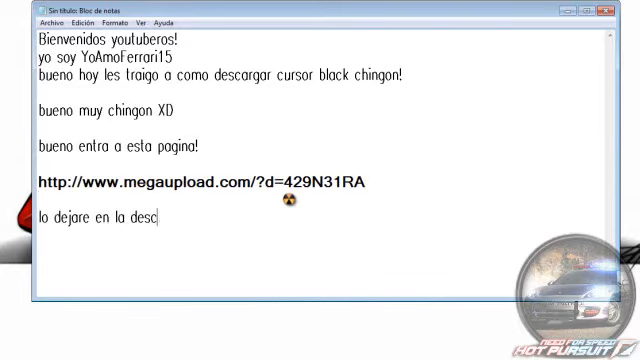
type("ripción de vid")
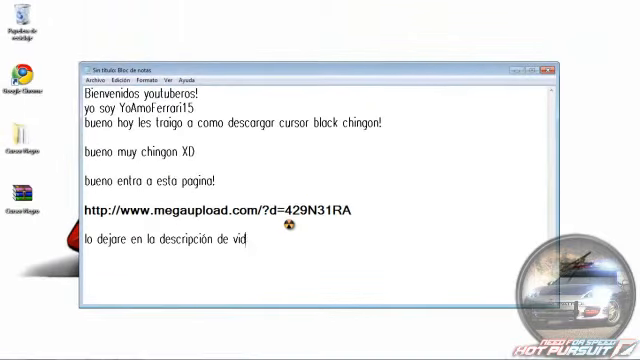
Step: Write that the download comes as a WinRAR archive that must be extracted
type("eo!")
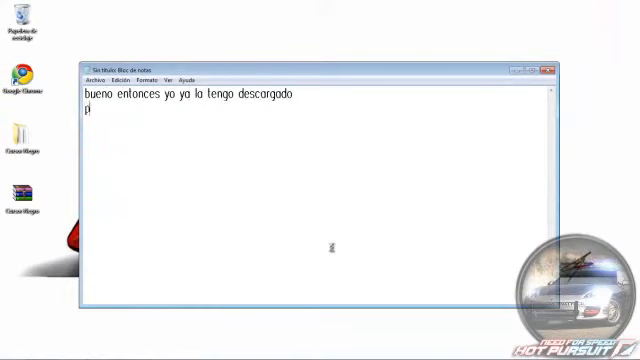
type("ero ustedes")
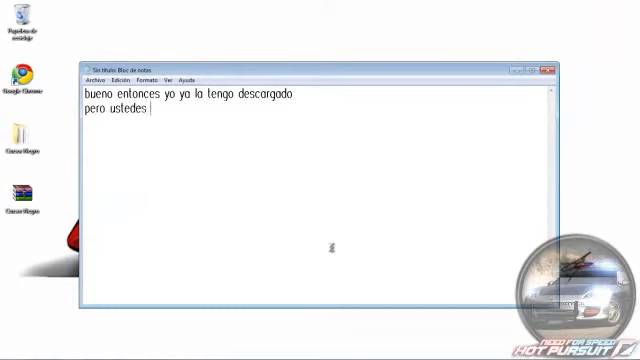
type("descargan y d")
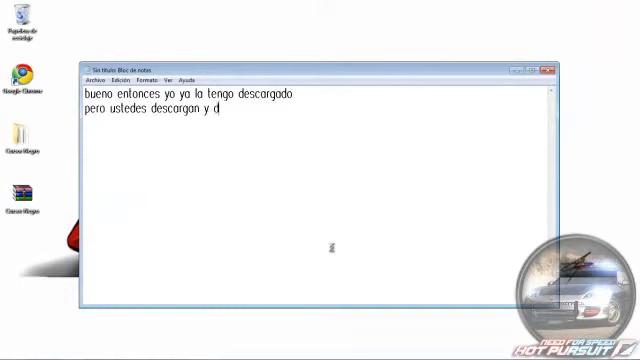
type("espues saldran en una carpeta de w")
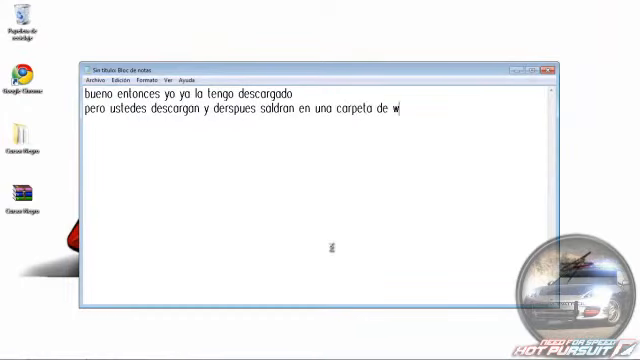
type("inraar!")
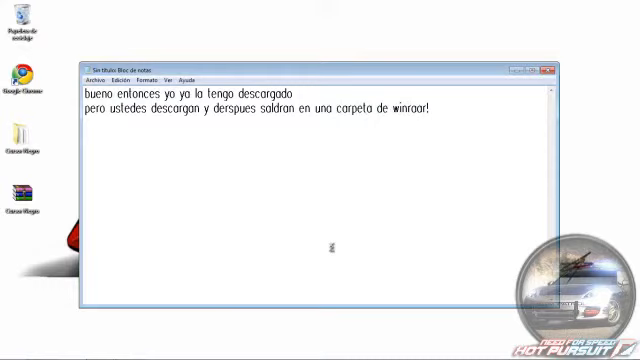
type("y lo")
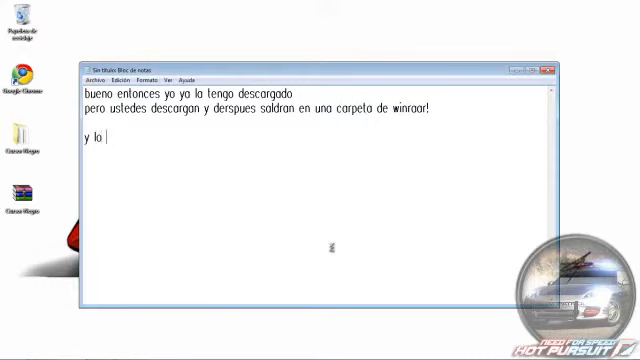
type("extrae o")
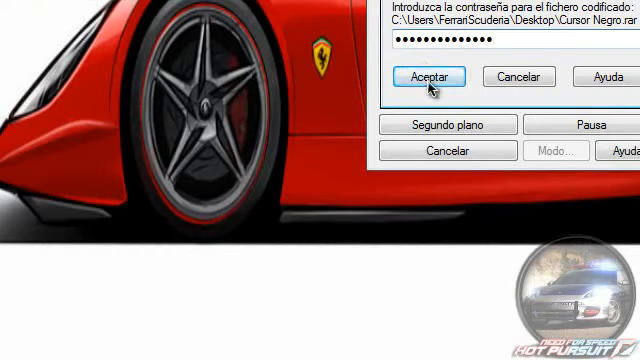
Step: Confirm the archive password in WinRAR with Aceptar so extraction proceeds
left_click(434, 76)
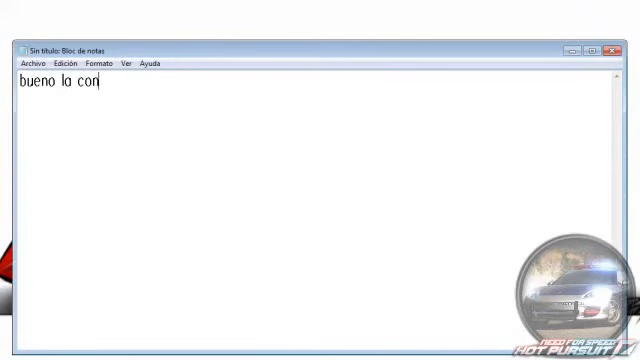
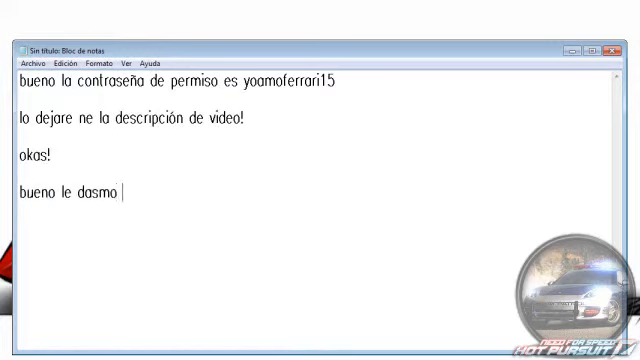
Step: Add the instruction to double-click the downloads folder
type("doble clik en")
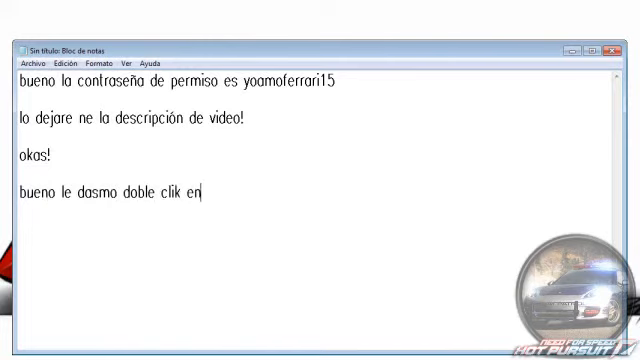
type("la carpeta de descargar")
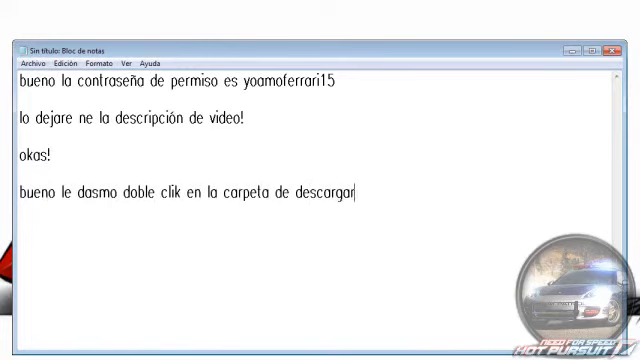
type("i de")
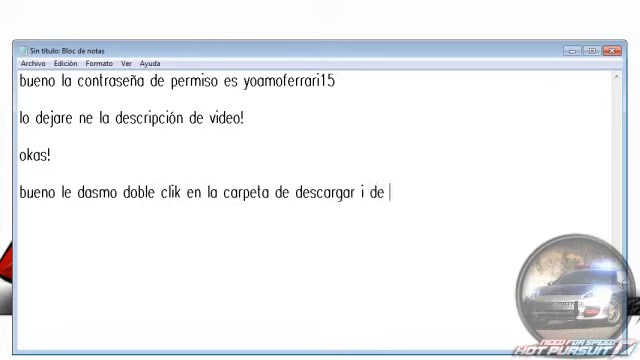
type("le dasmos")
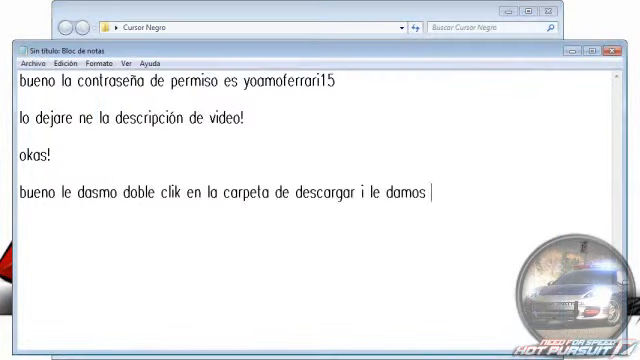
Step: Extend the note: then open the aero item and install it
type("y")
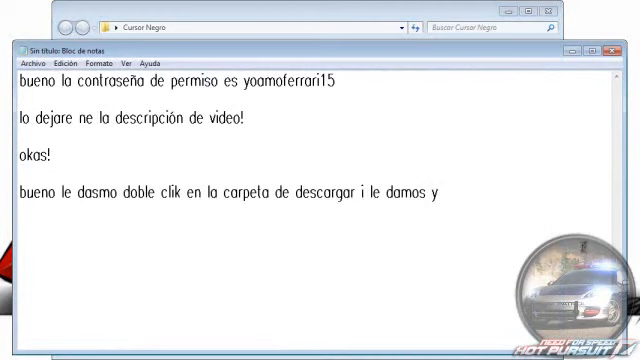
type("en aero")
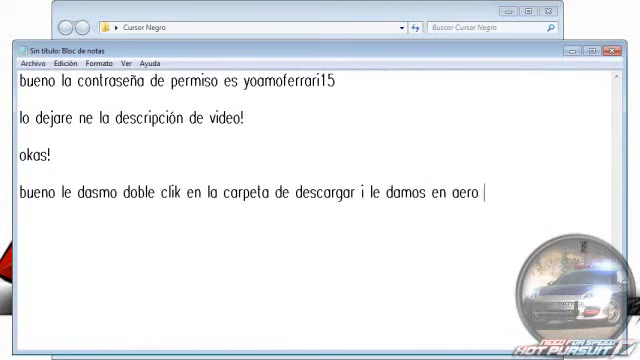
type("txlí!")
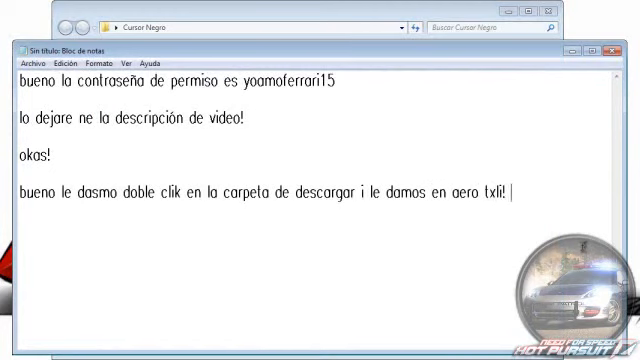
type("y le ins")
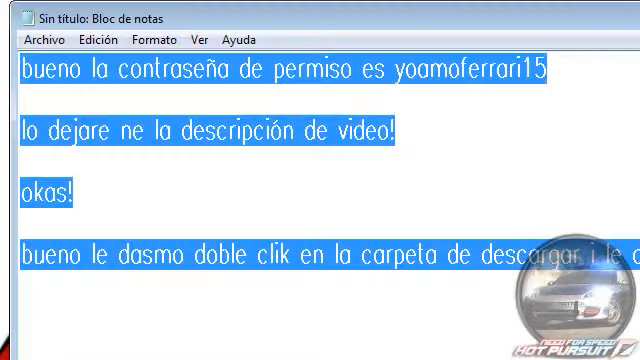
Step: Write new instructions: go to the desktop, right-click and choose Personalizar
type("ahora vamos a")
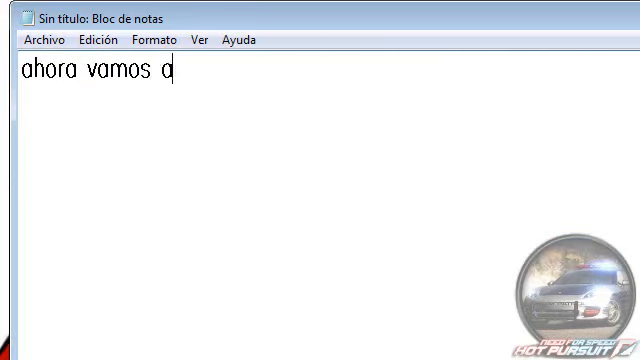
type("escritorio")
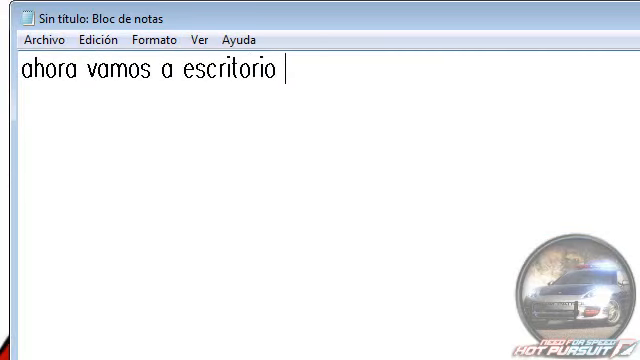
type("y de")
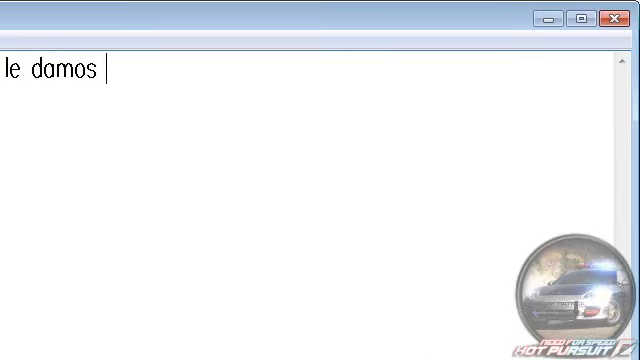
type("en clik derecho y ahy le damos en")
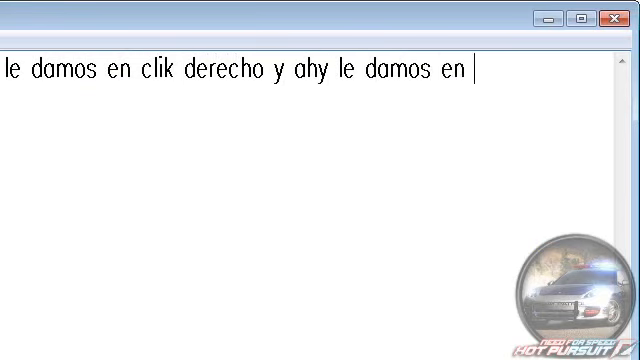
type("personalizaR")
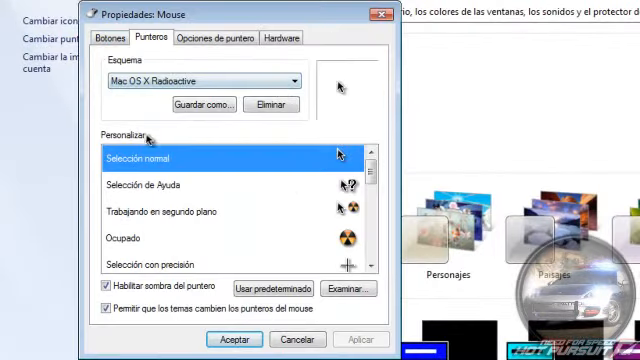
Step: Select the black cursor scheme in the Pointers scheme list and apply it with Aceptar
left_click(292, 80)
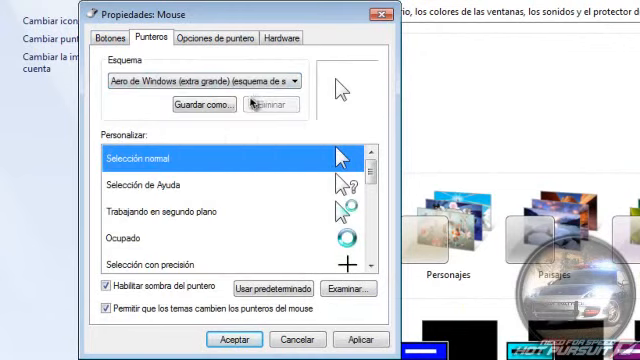
left_click(284, 76)
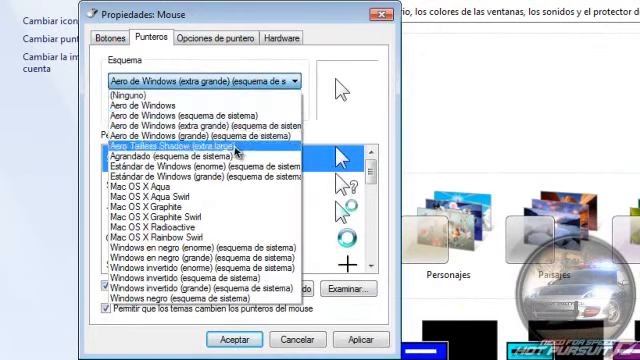
left_click(160, 150)
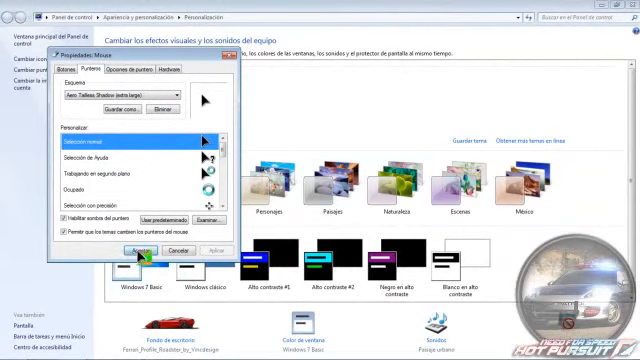
left_click(136, 252)
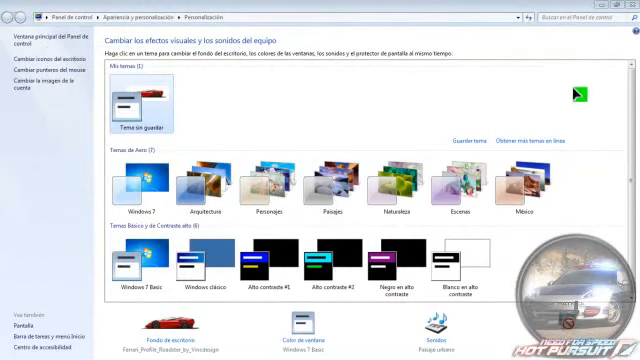